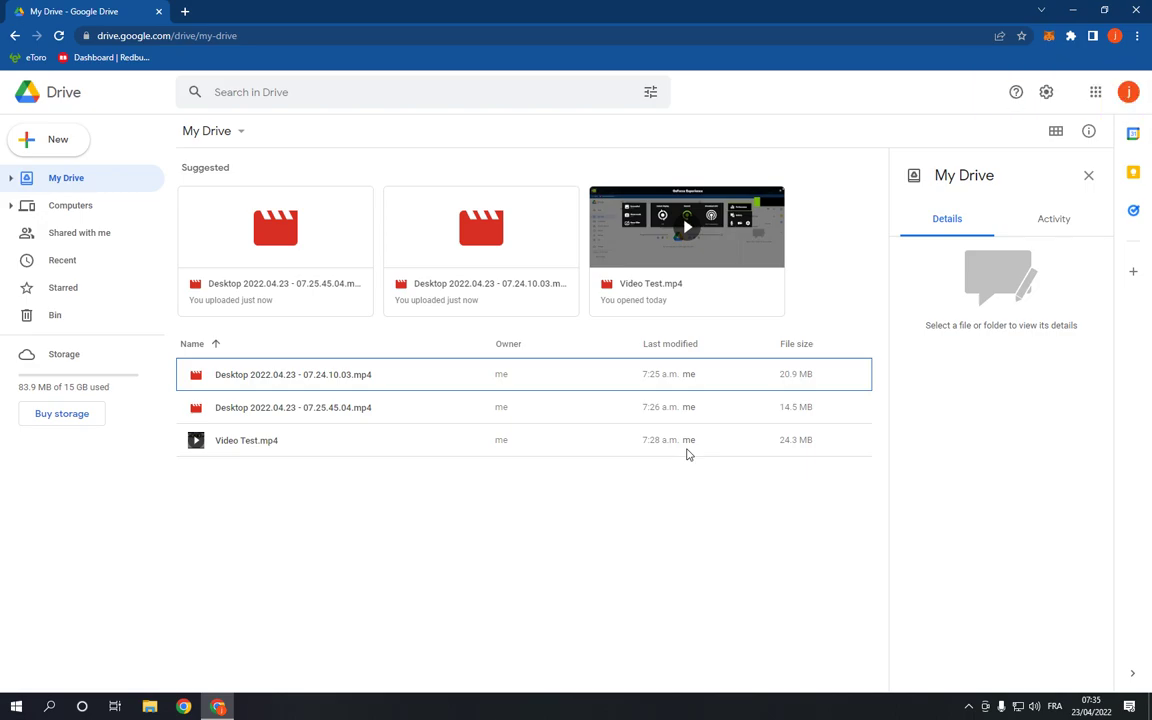
mouse_move(766, 462)
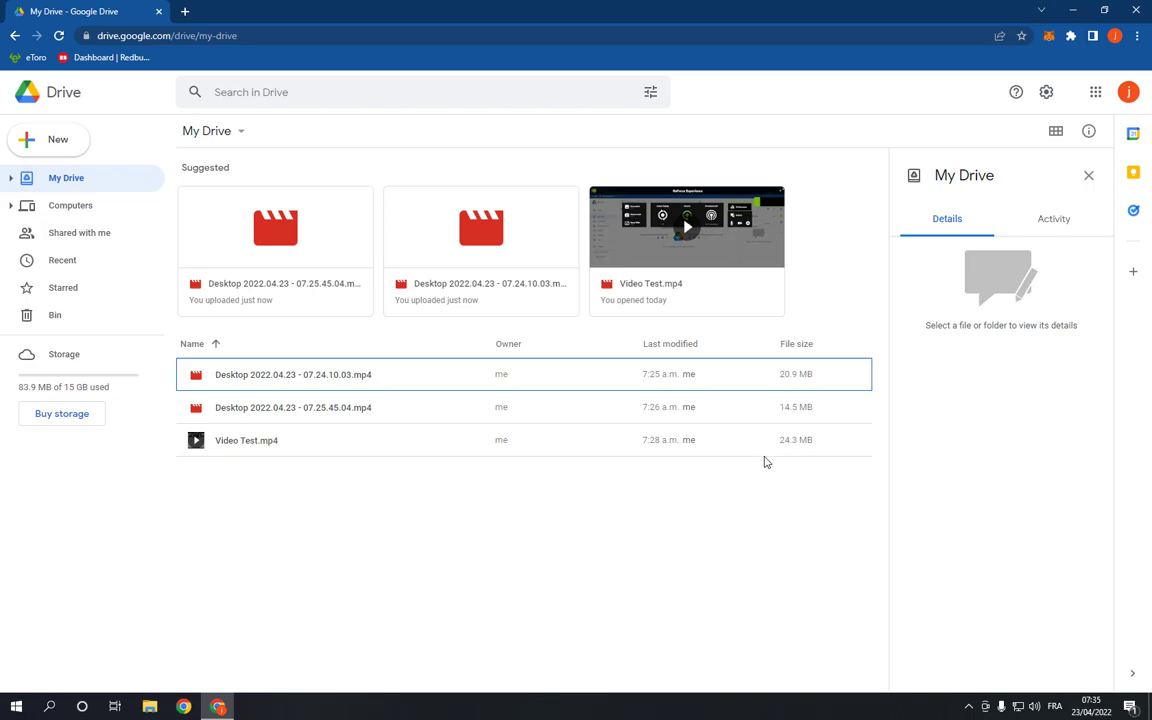
mouse_move(765, 506)
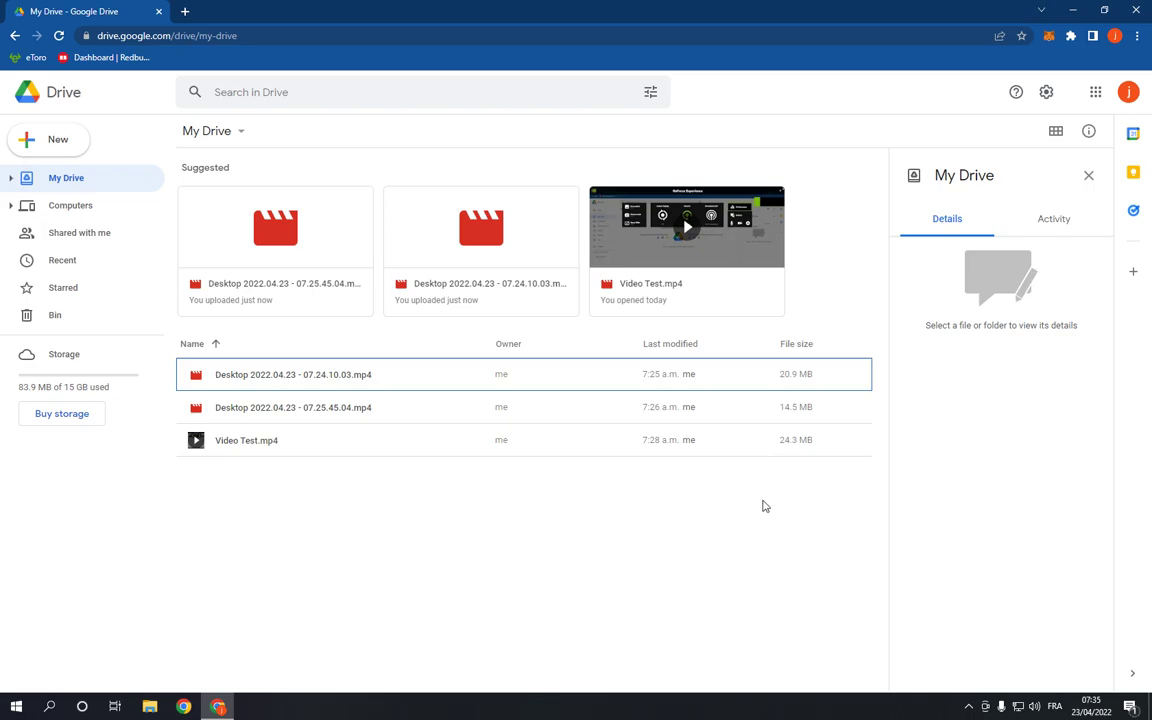
mouse_move(763, 500)
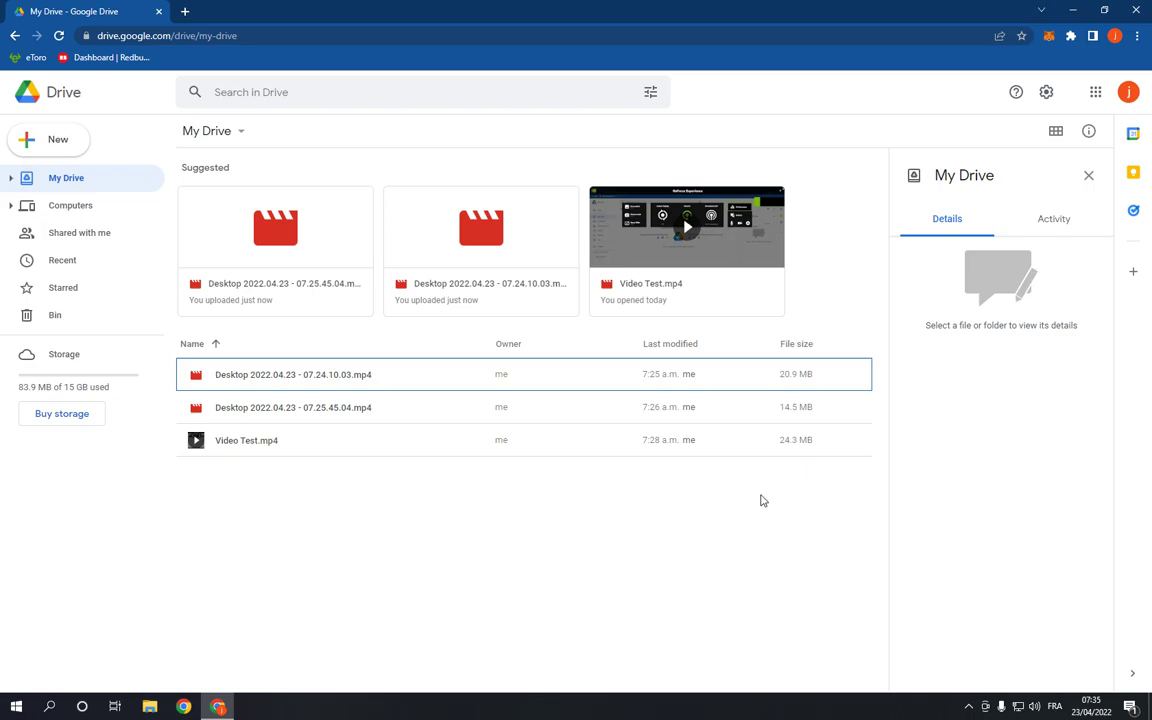
mouse_move(384, 506)
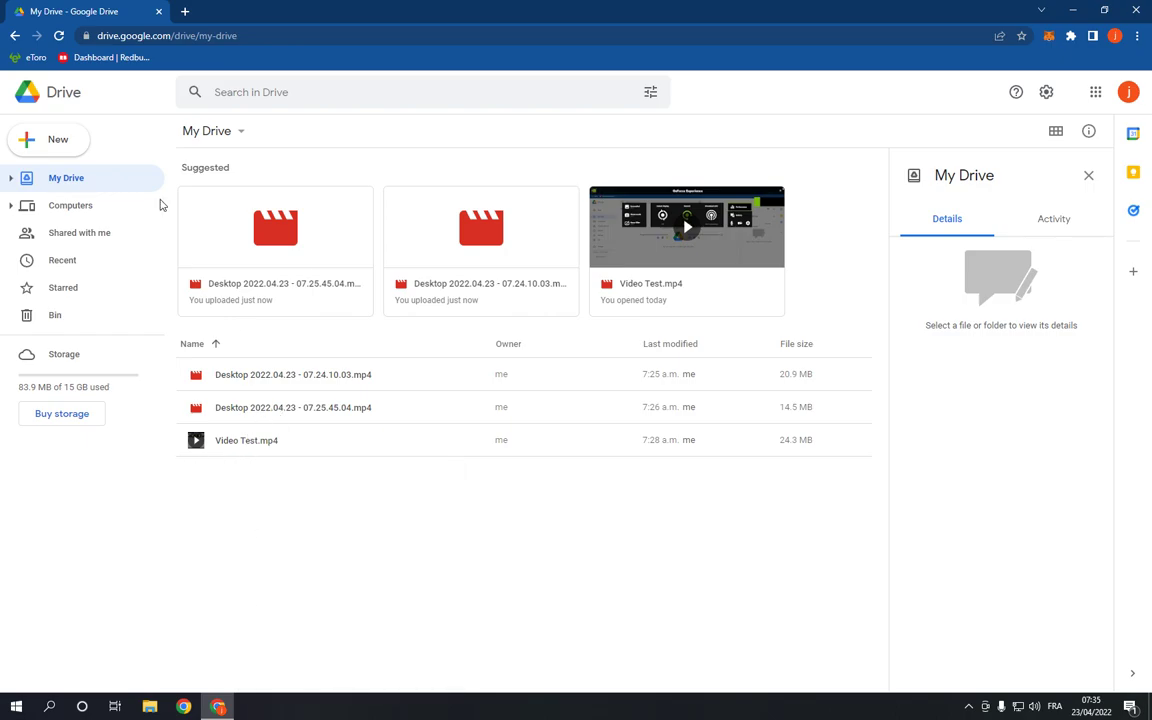
Step: Create a new folder named 'Folder 1' in My Drive beside the three video files
click(48, 139)
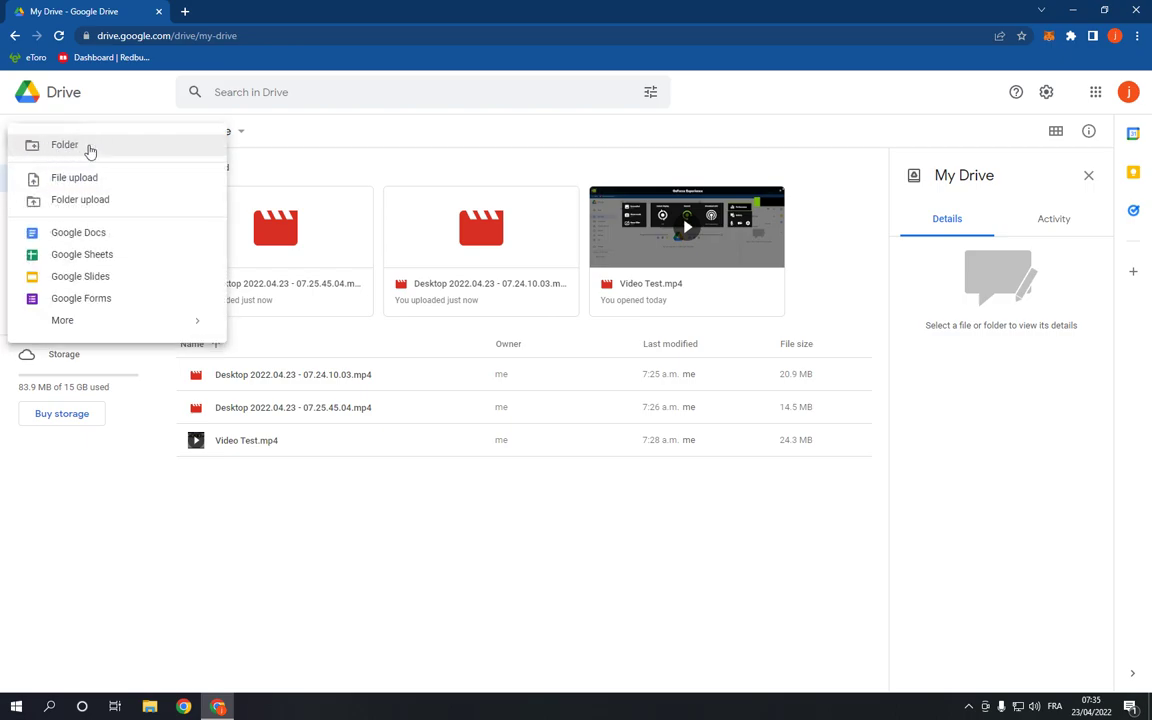
click(64, 145)
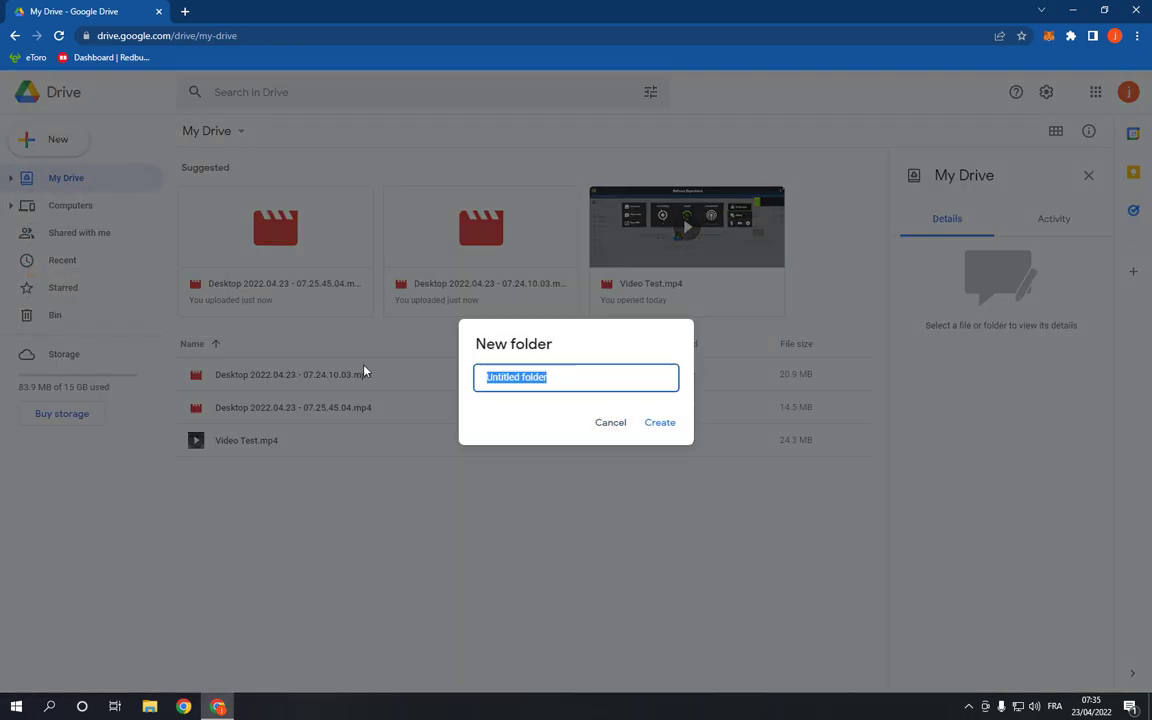
text(Folder 1)
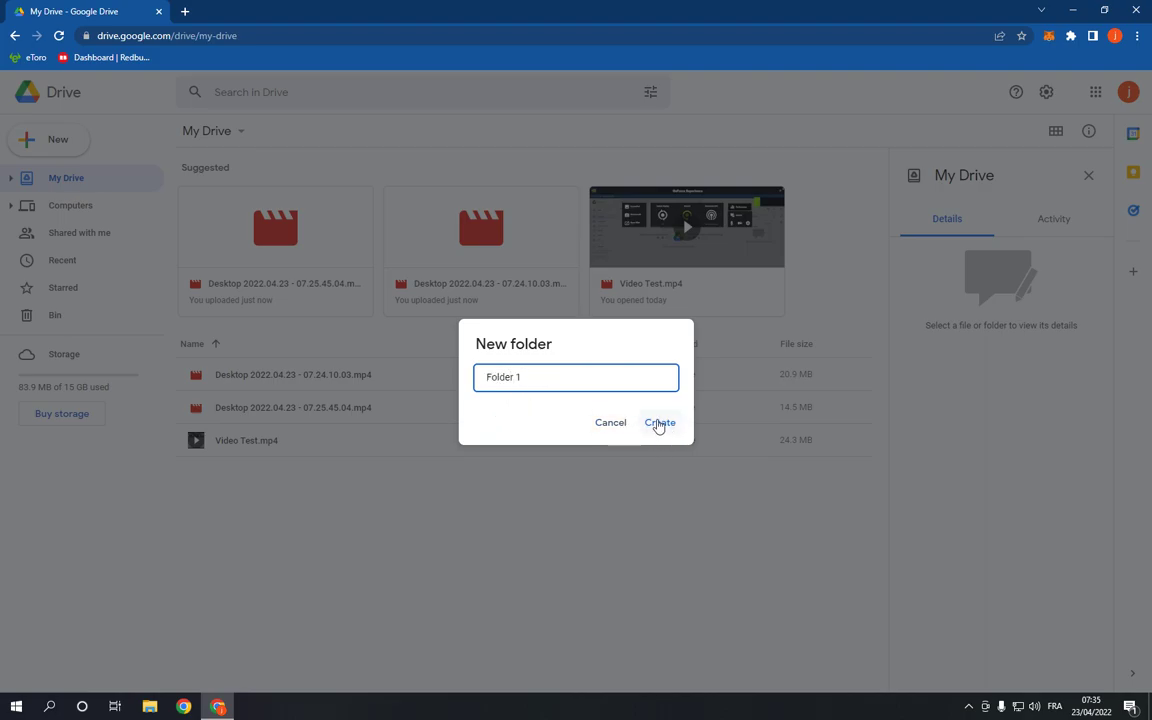
click(660, 422)
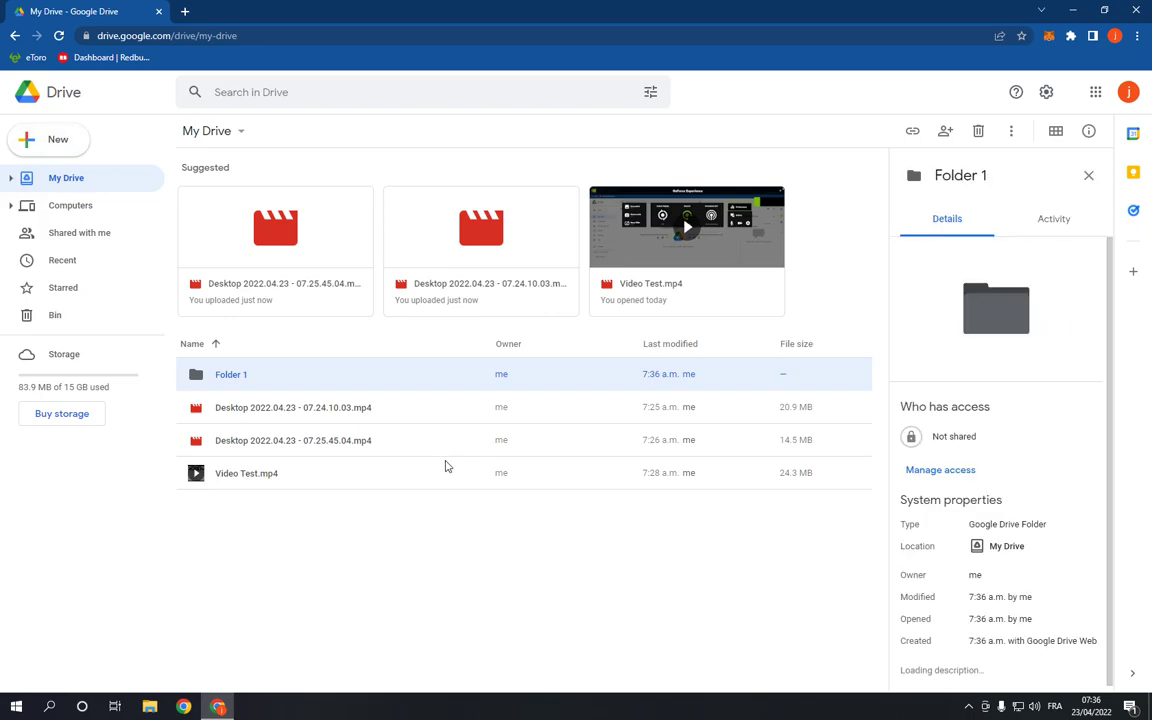
click(341, 531)
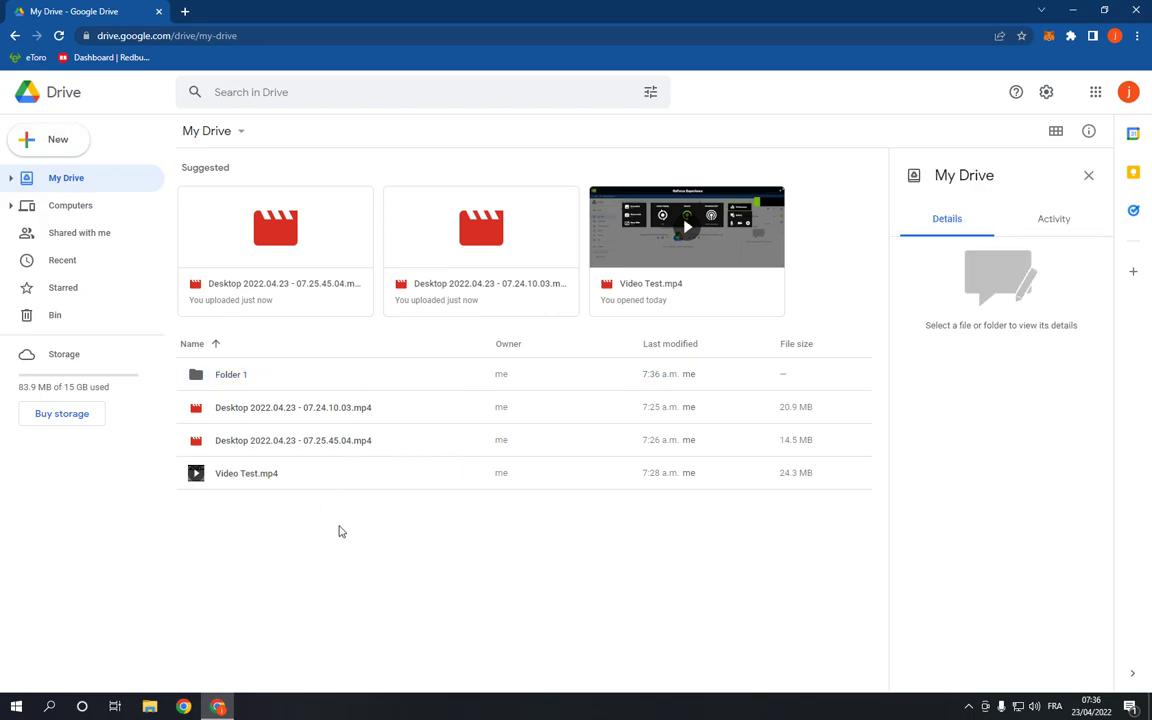
right_click(341, 531)
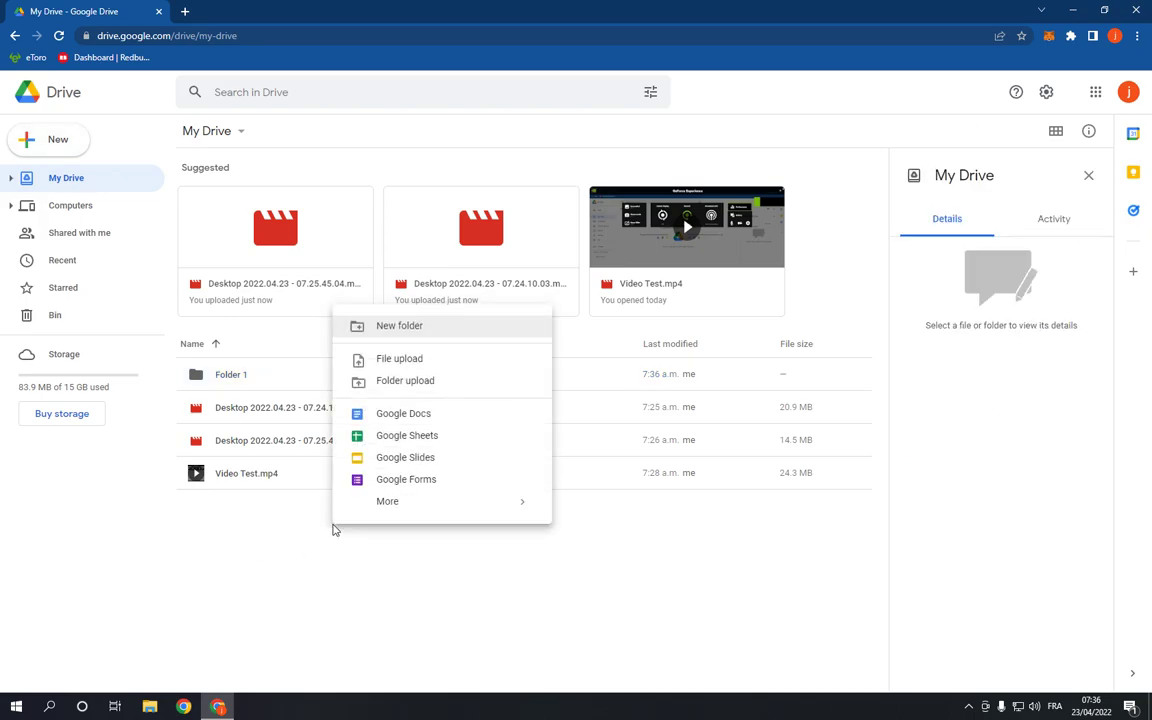
mouse_move(418, 330)
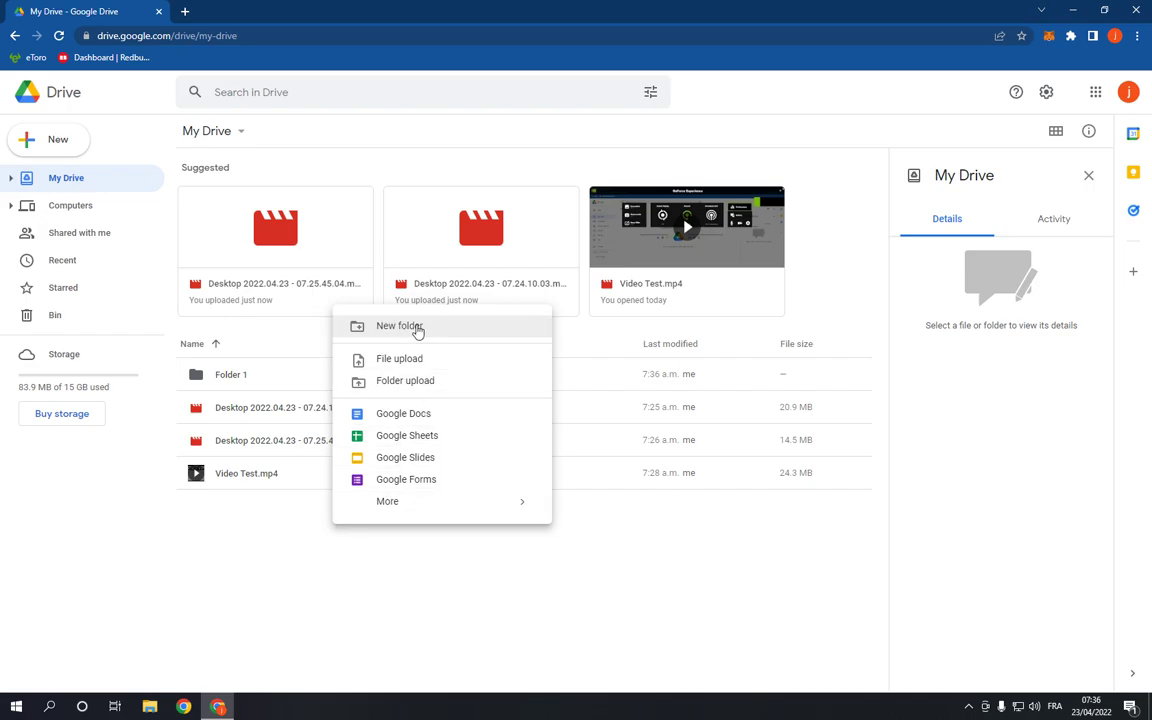
click(401, 326)
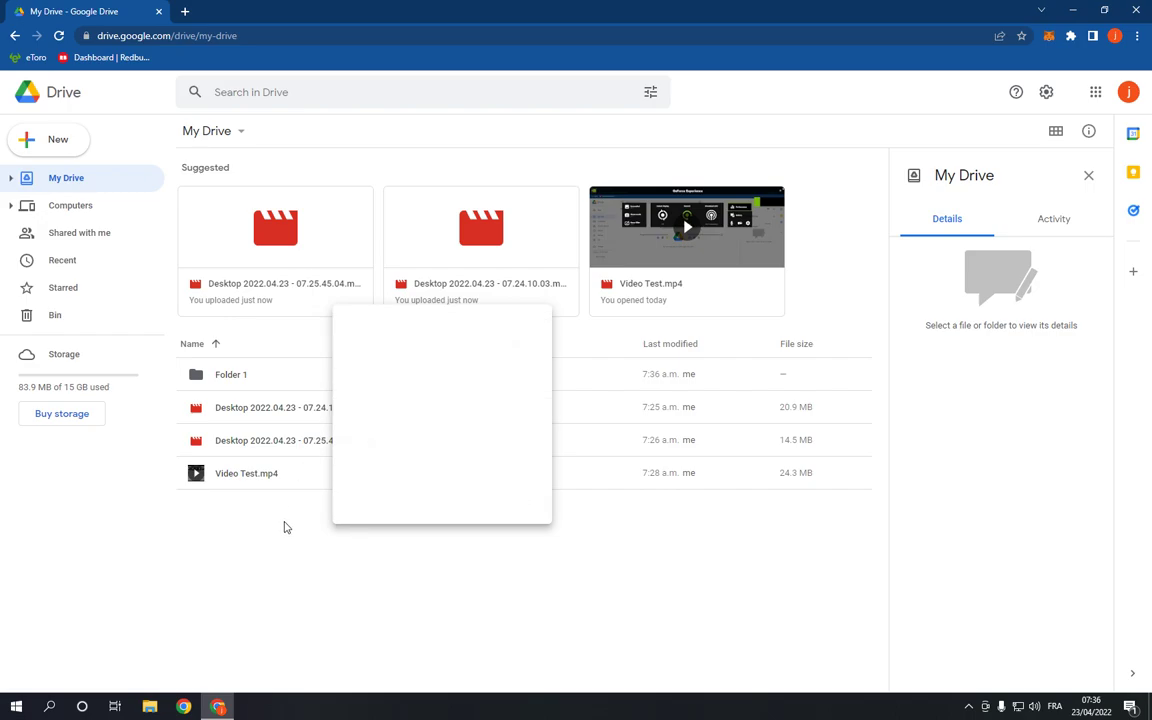